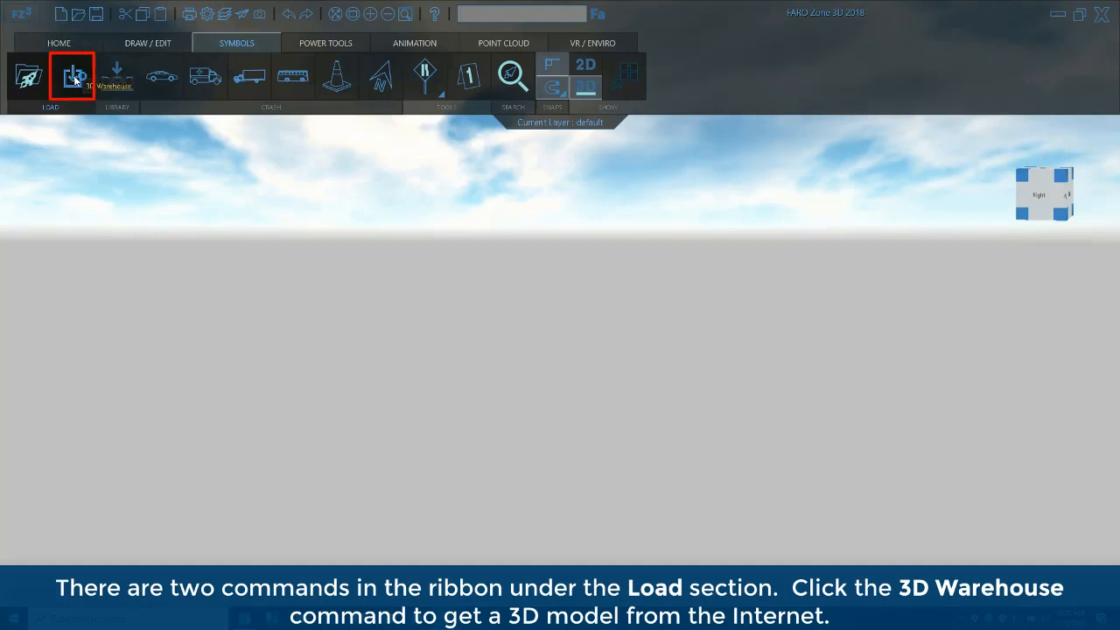
- Browse the 3D Warehouse catalog to the babyfoot ZIZOU foosball table's detail page
left_click(74, 75)
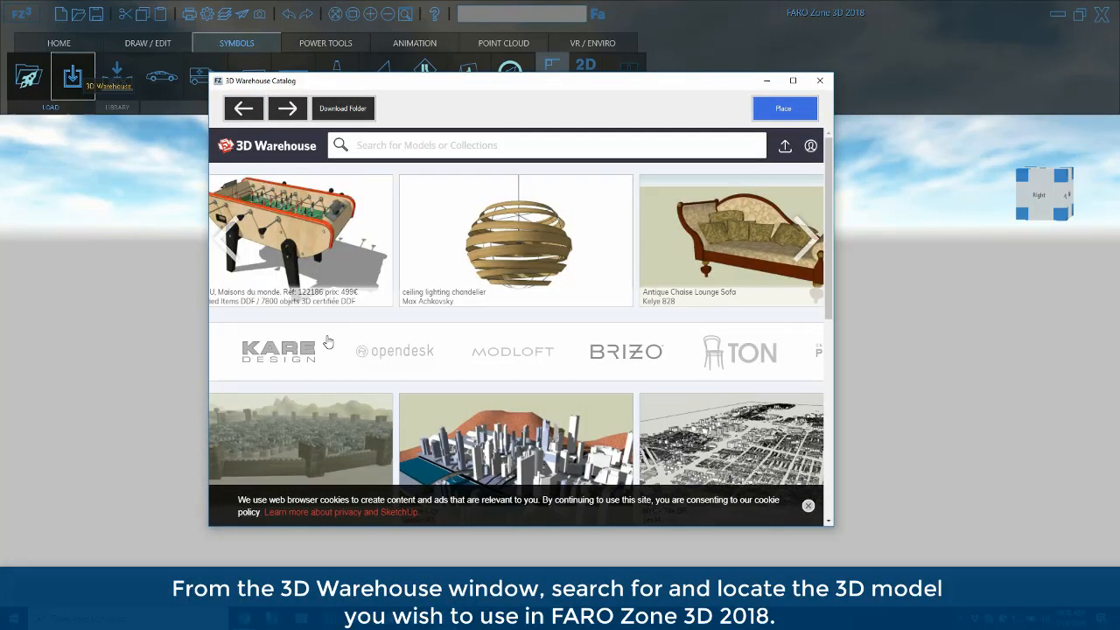
mouse_move(315, 235)
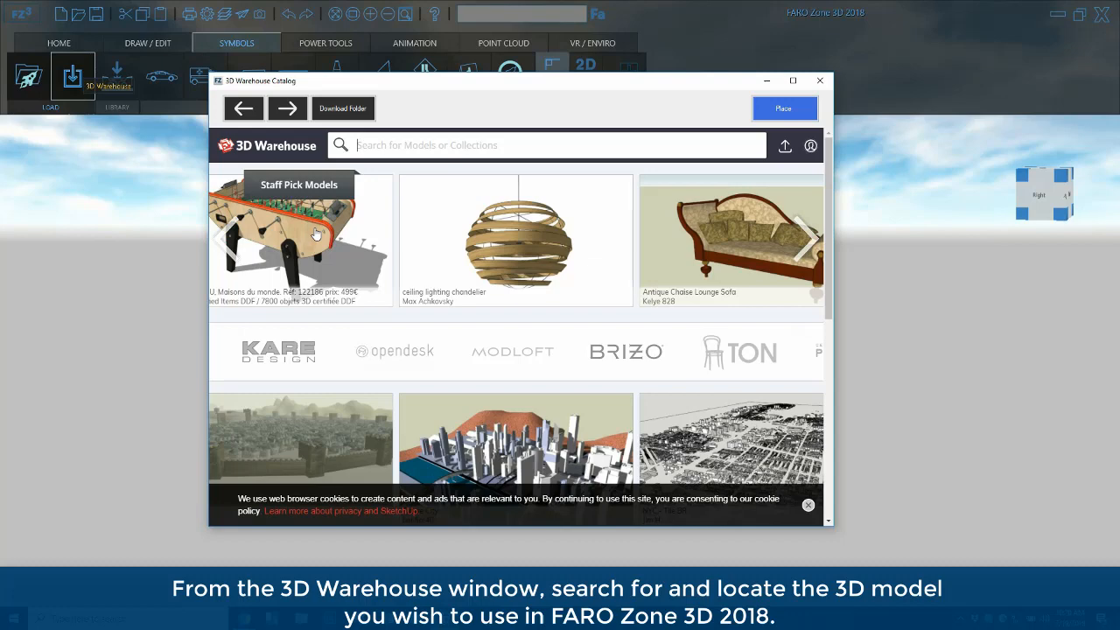
left_click(301, 237)
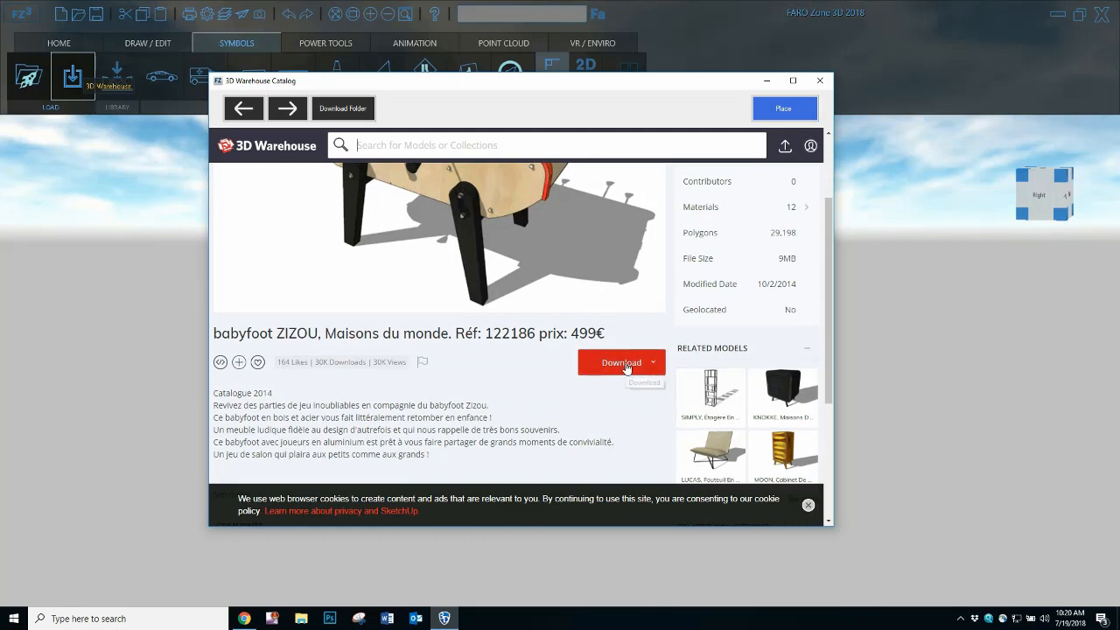
- Download the babyfoot ZIZOU model as the latest SketchUp (.skp) version
left_click(655, 363)
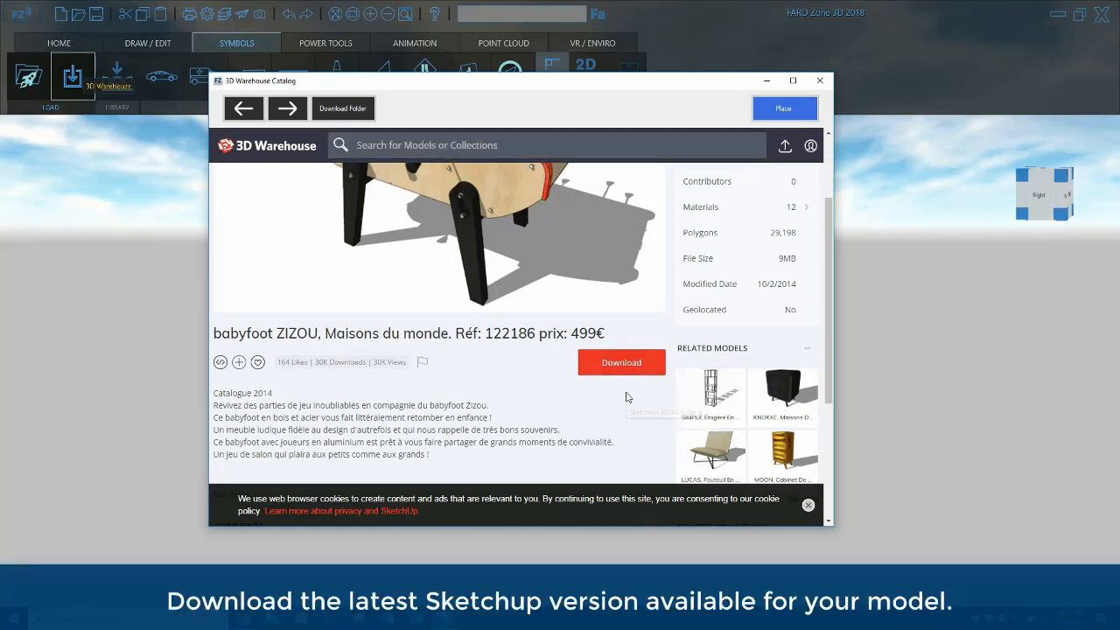
left_click(622, 362)
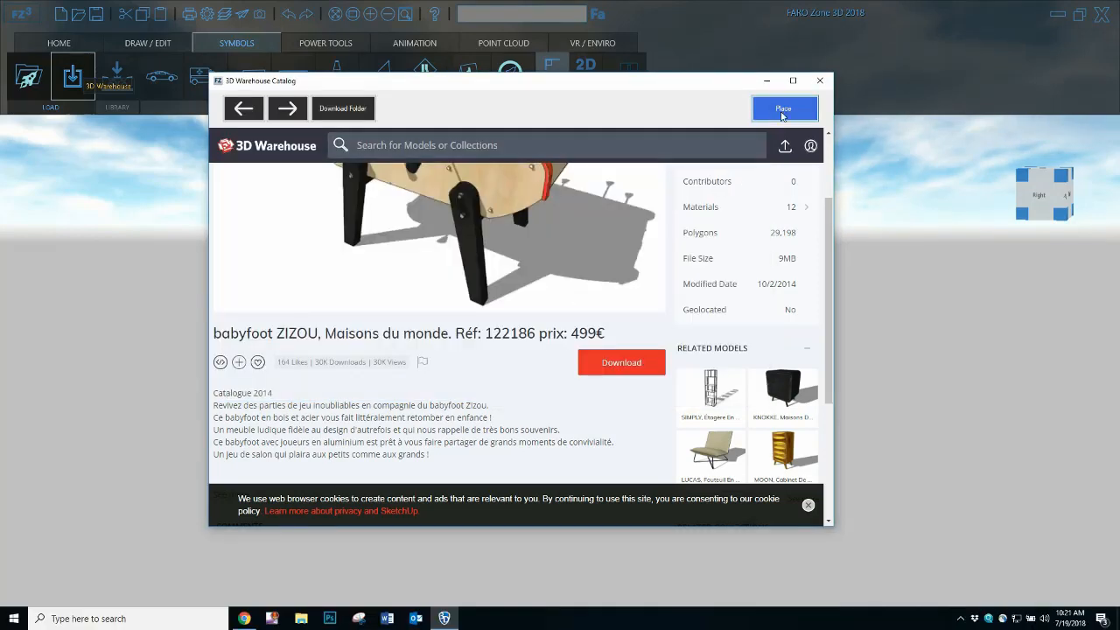
- Place the downloaded .skp file so the foosball table loads into Edit Symbol
left_click(784, 108)
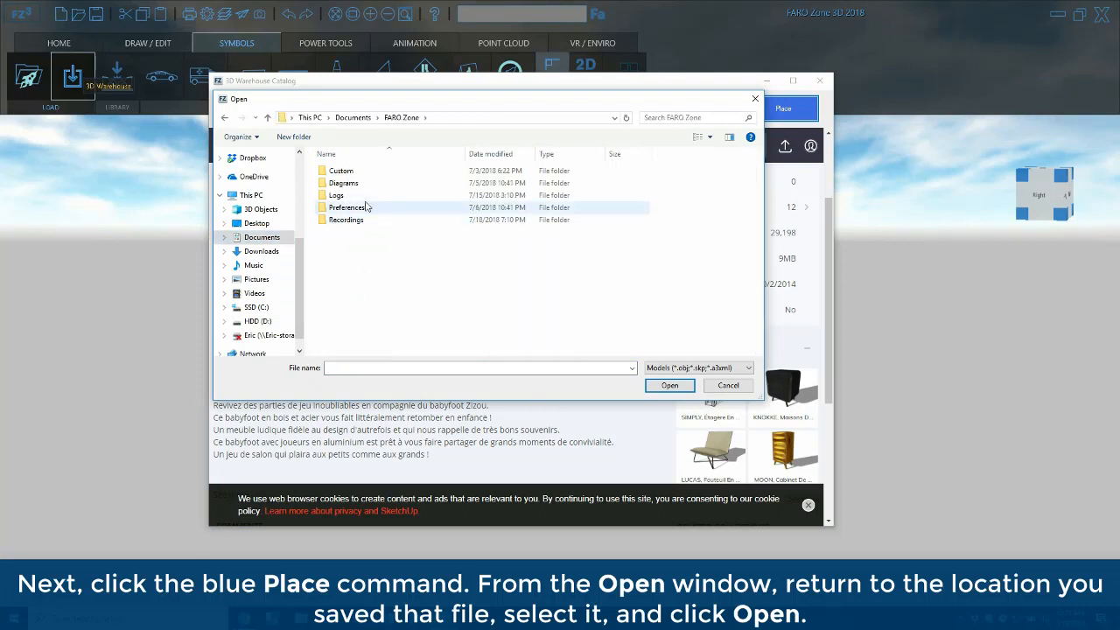
double_click(346, 179)
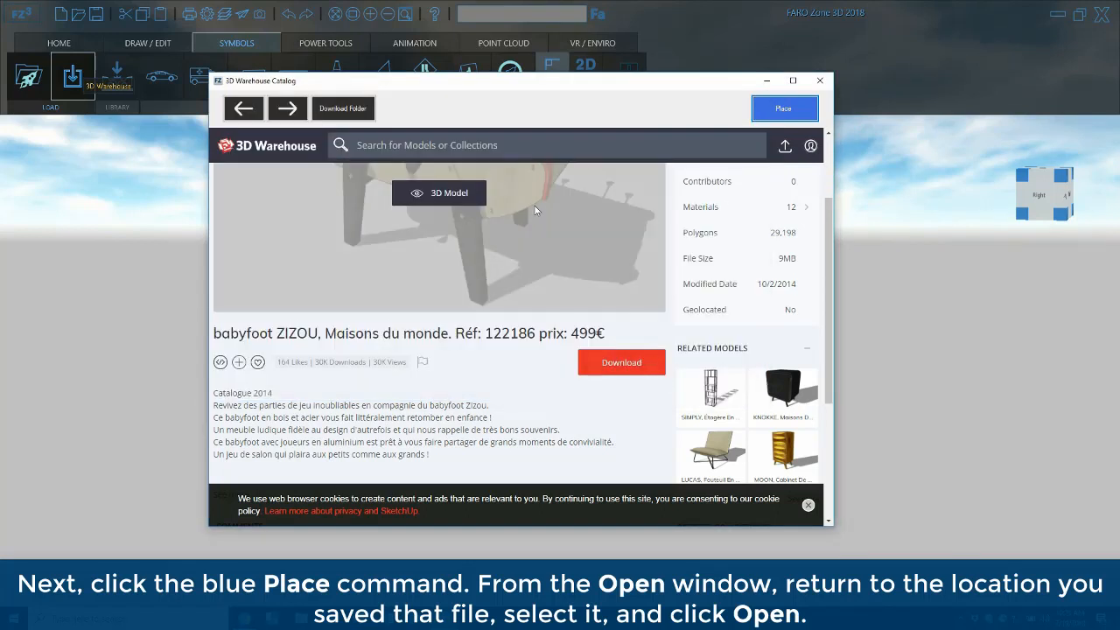
left_click(784, 108)
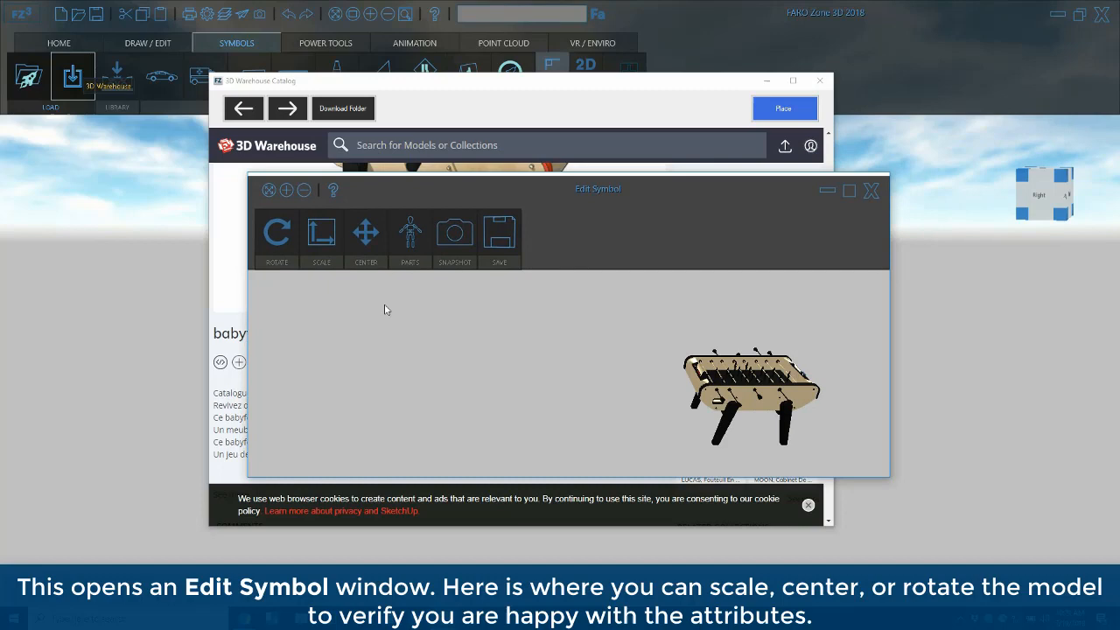
- Rotate and center the foosball model, then save it as symbol 122186.a3xml
left_click(277, 231)
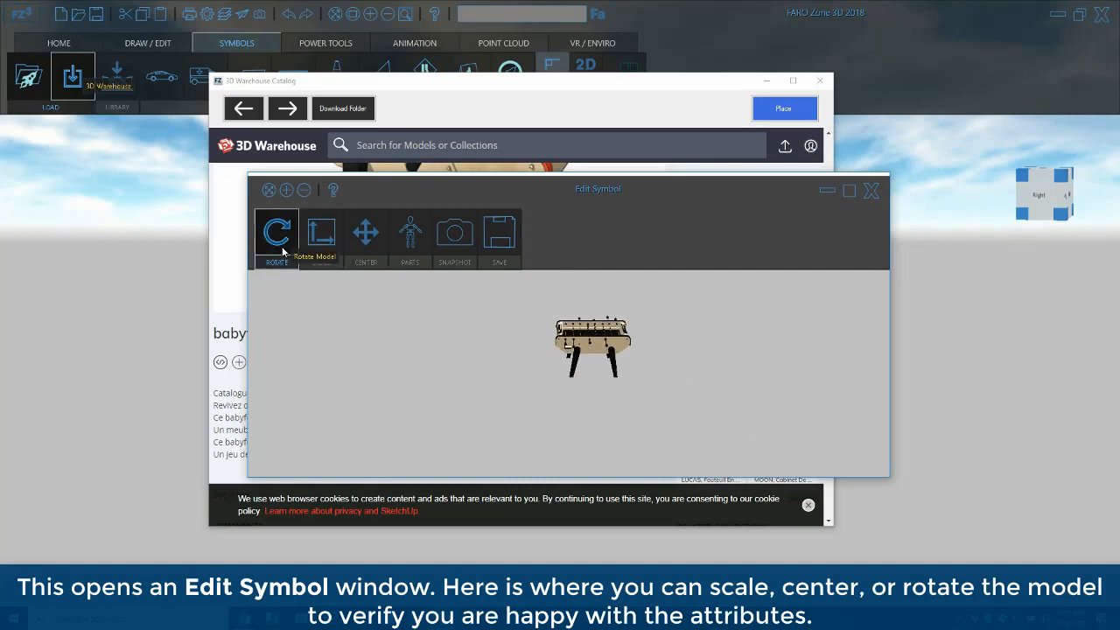
left_click(322, 234)
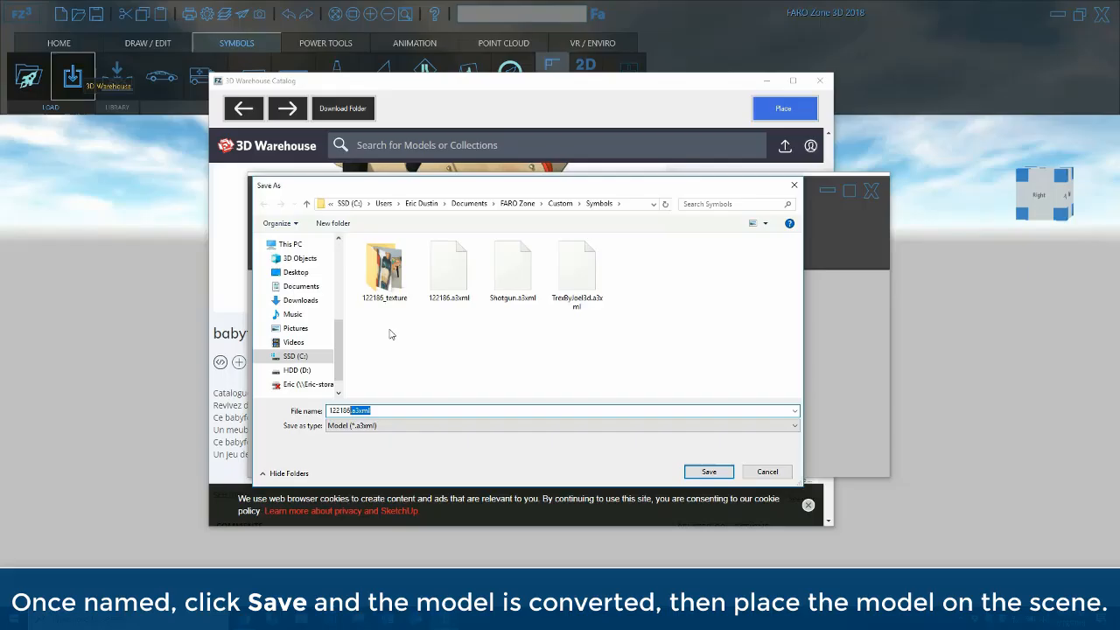
left_click(707, 473)
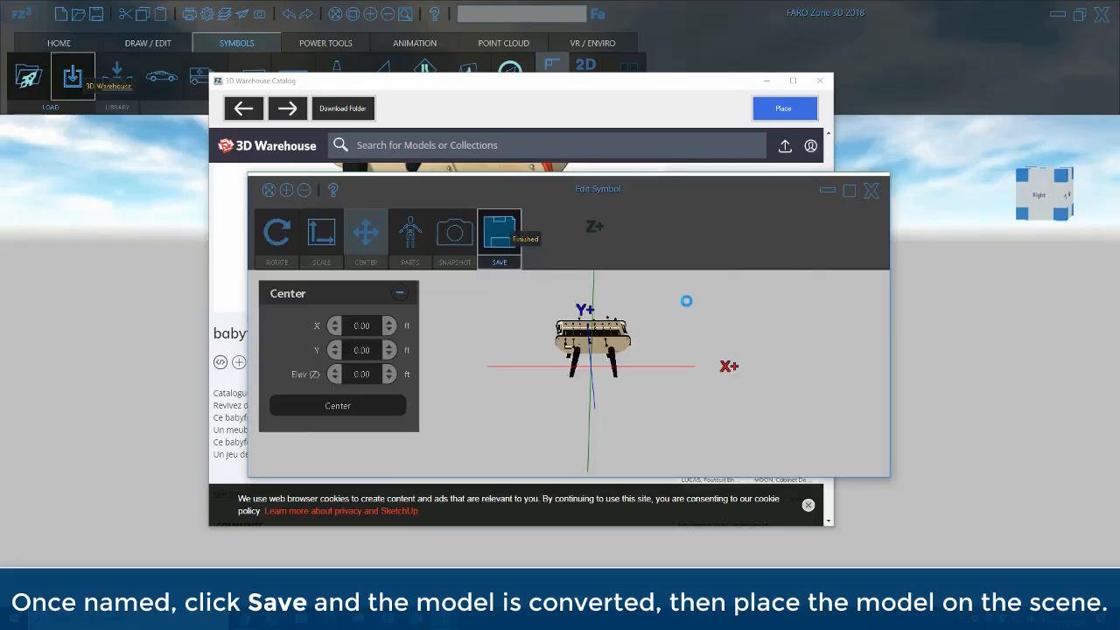
left_click(499, 235)
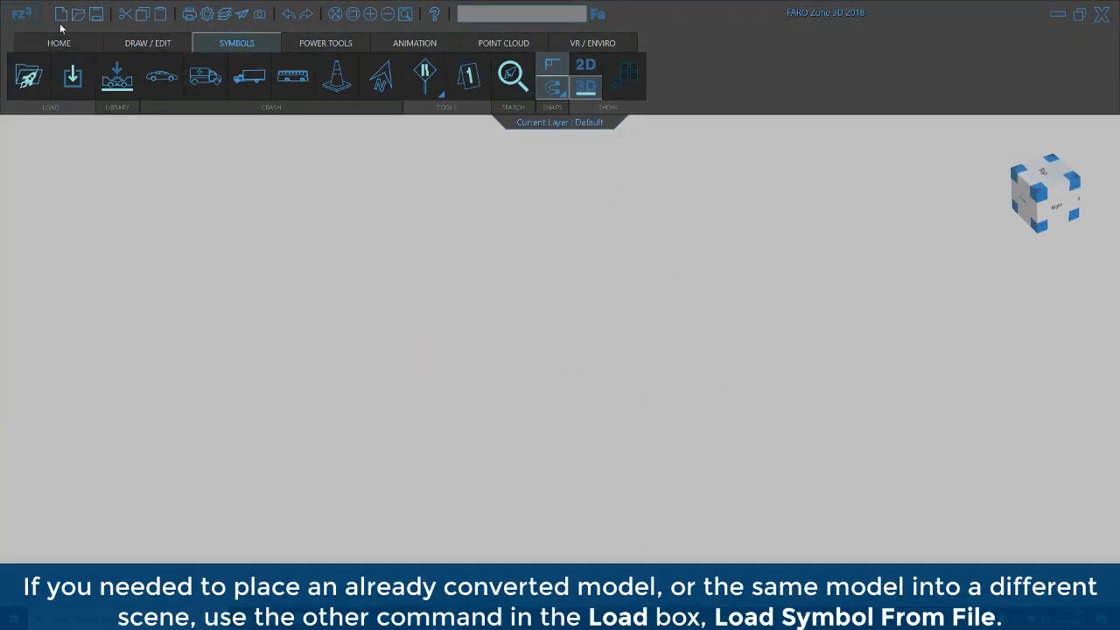
mouse_move(60, 14)
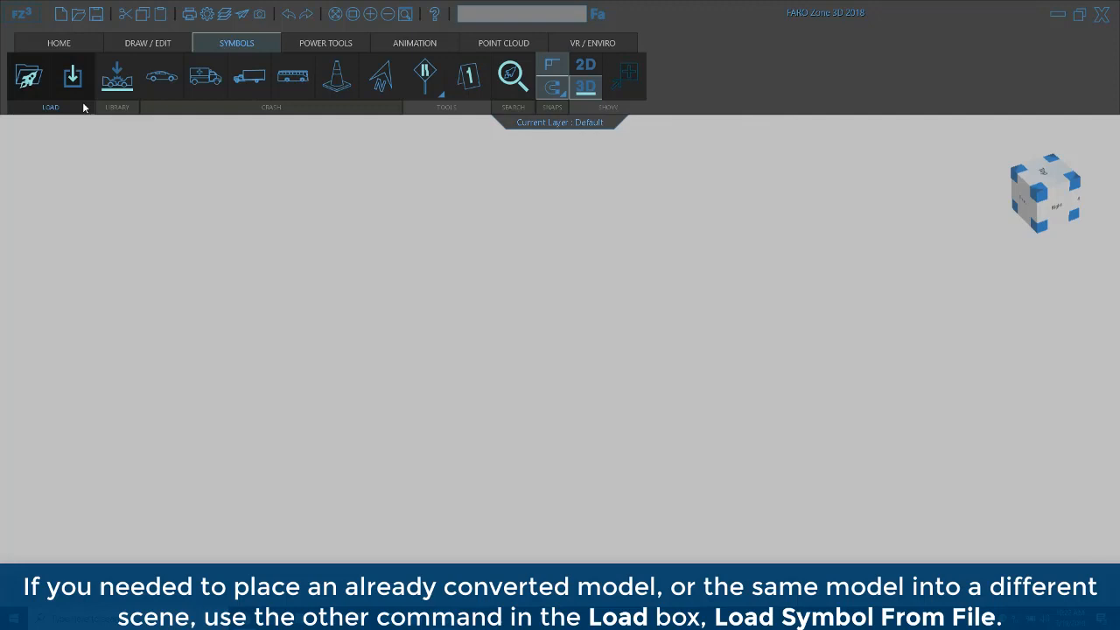
mouse_move(73, 77)
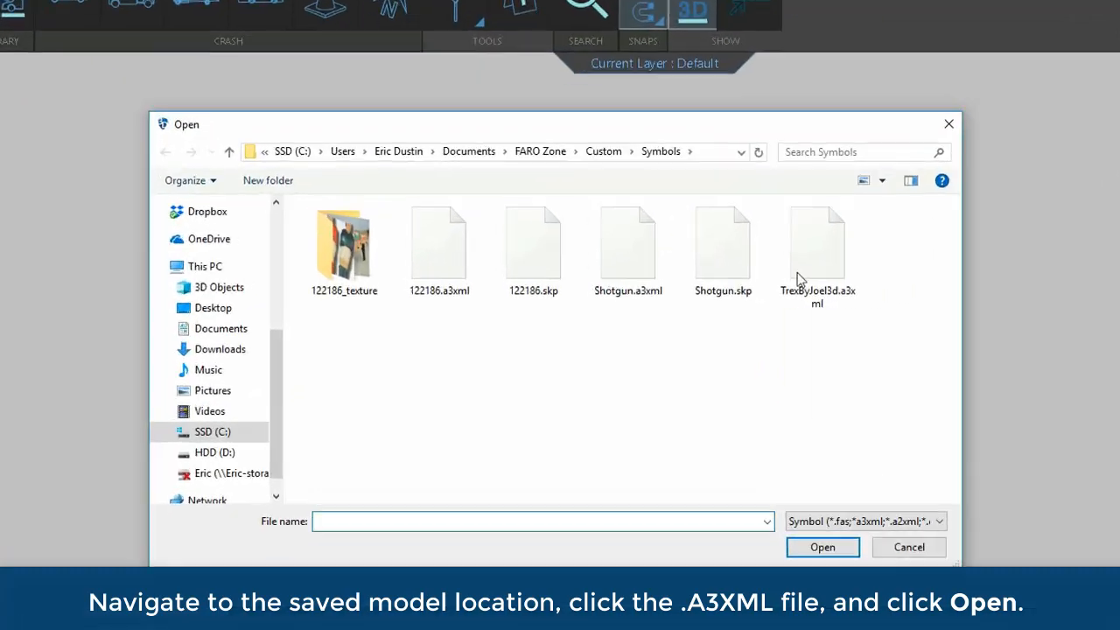
- Load 122186.a3xml from the Open dialog so the foosball symbol is ready to place
left_click(441, 245)
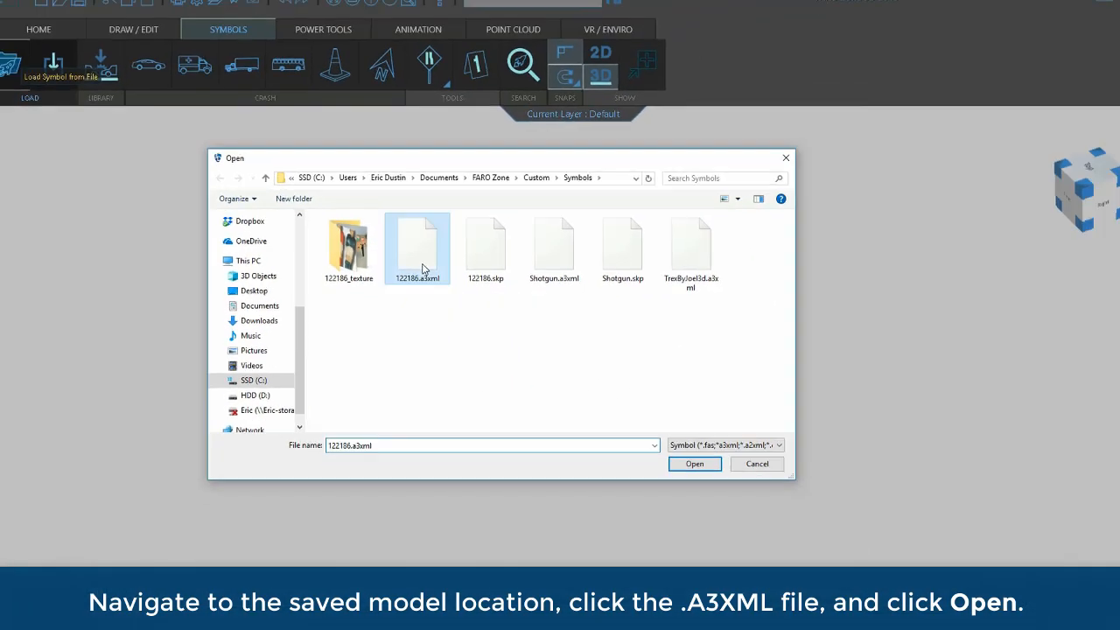
left_click(693, 464)
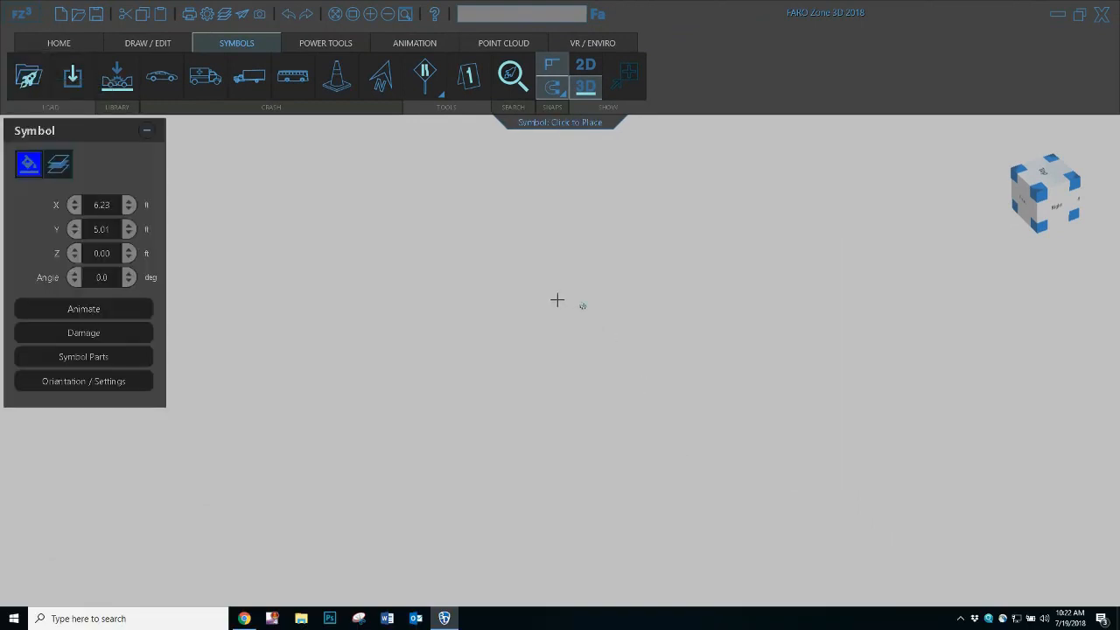